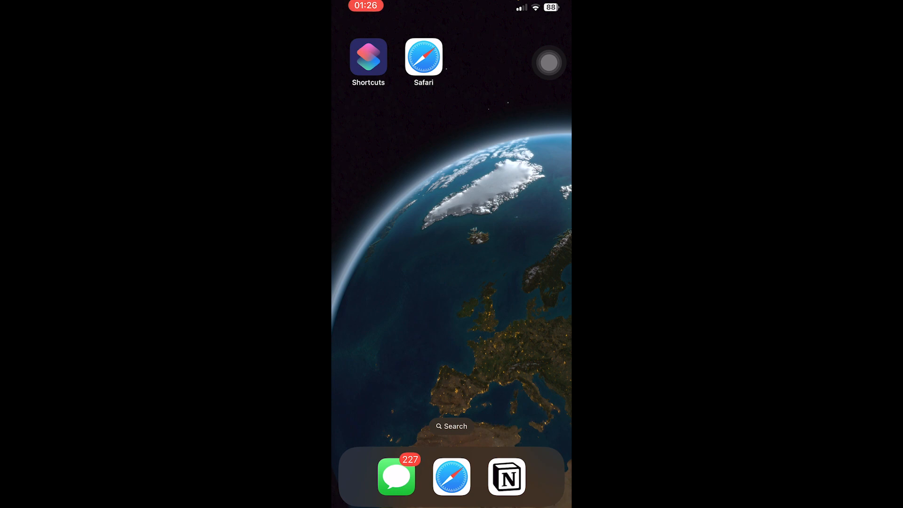
- Launch the Shortcuts app and start a new empty shortcut
{"action": "left_click", "coordinate": [368, 58]}
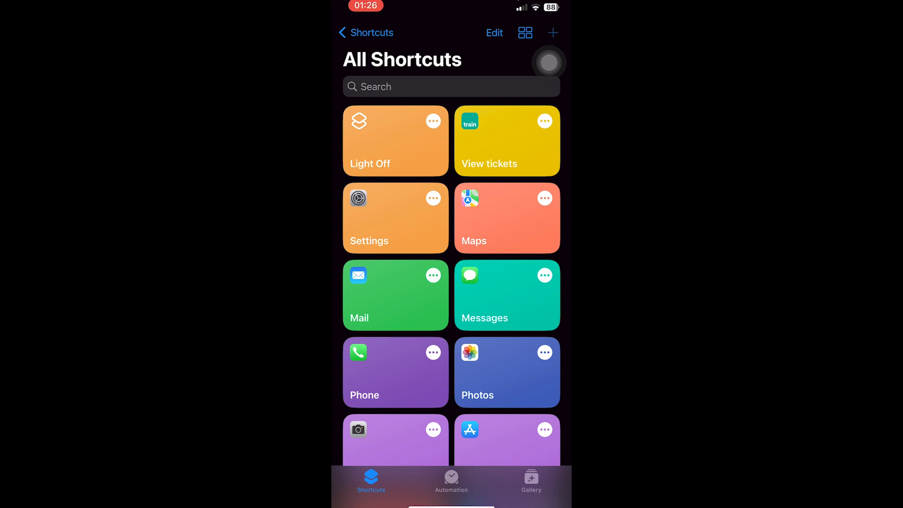
{"action": "left_click", "coordinate": [551, 33]}
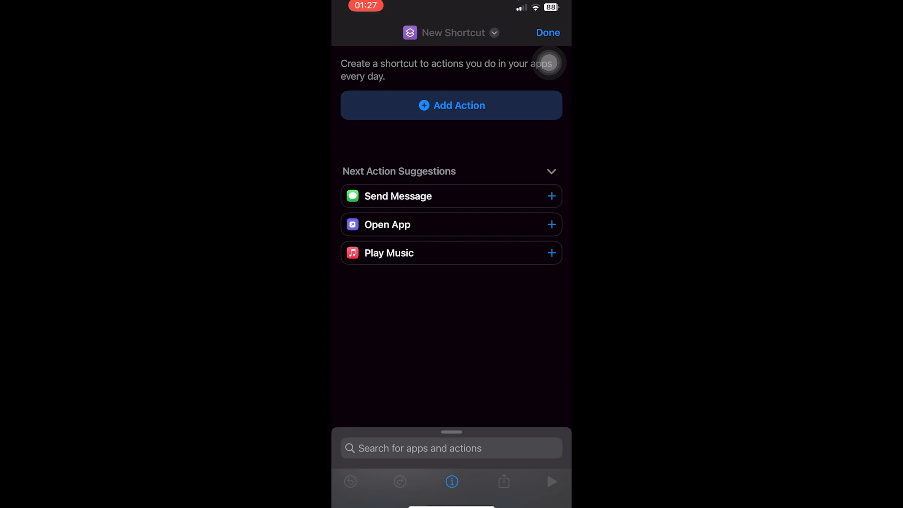
- Add the Share action from a 'Share' search and set its input to Shortcut Input
{"action": "left_click", "coordinate": [451, 448]}
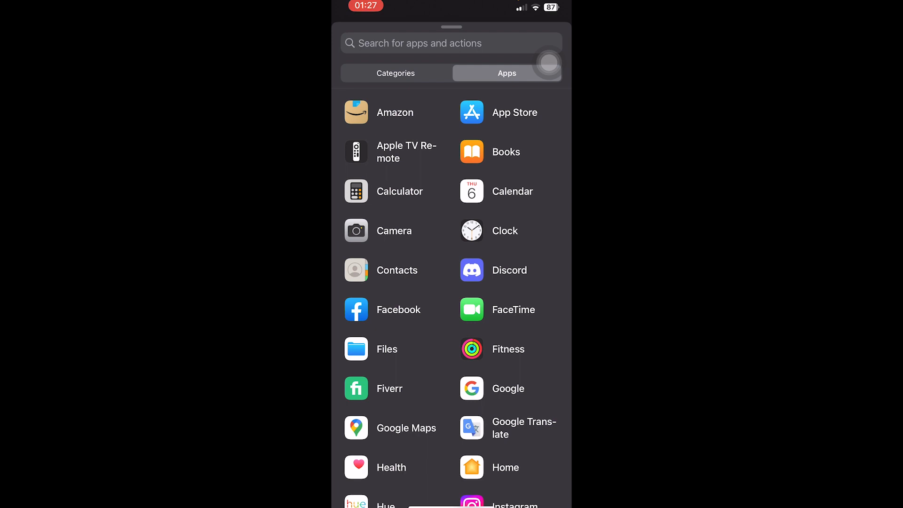
{"action": "type", "text": "s"}
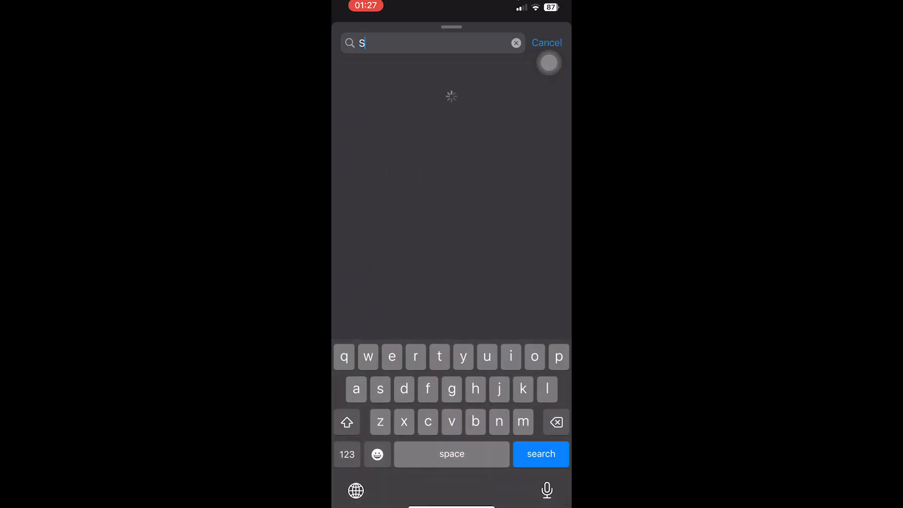
{"action": "type", "text": "hare"}
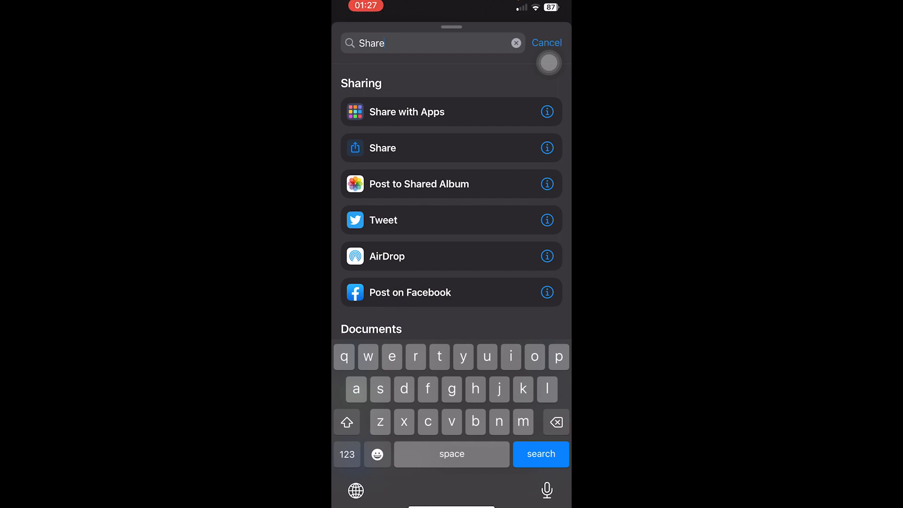
{"action": "left_click", "coordinate": [383, 148]}
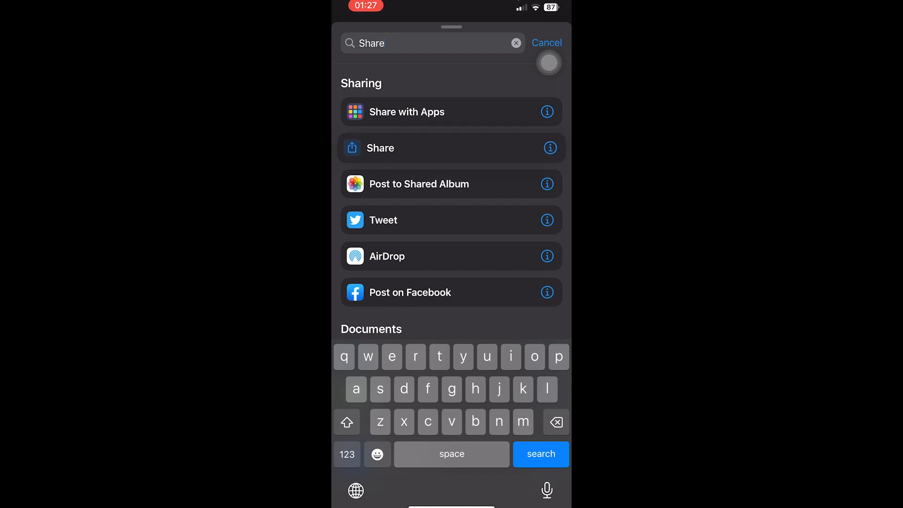
{"action": "left_click", "coordinate": [380, 148]}
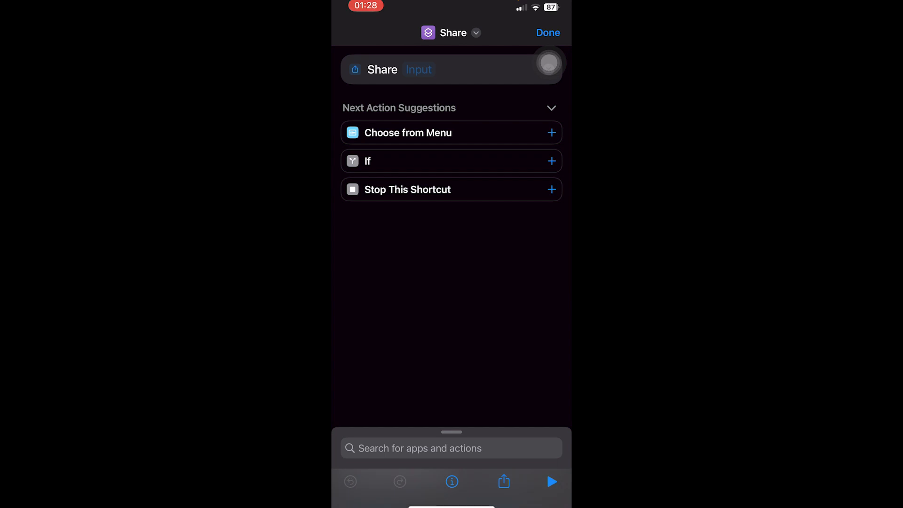
{"action": "left_click", "coordinate": [418, 70]}
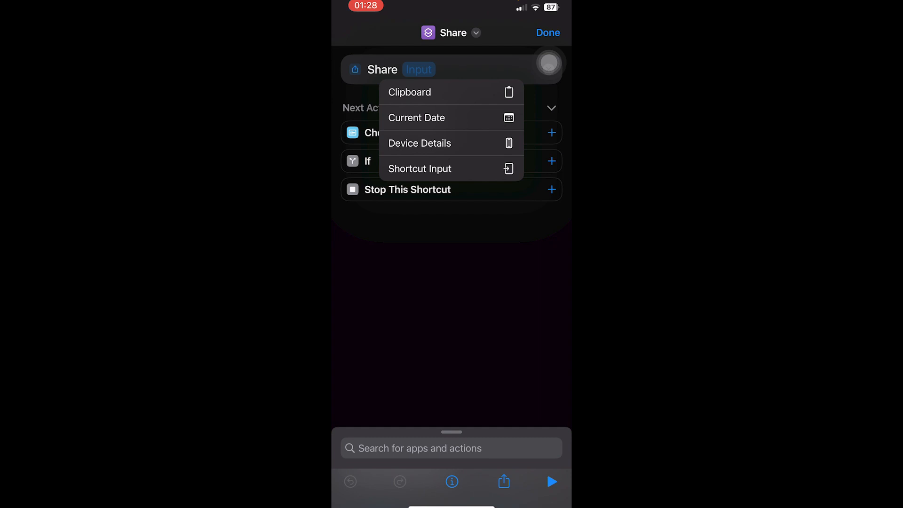
{"action": "left_click", "coordinate": [419, 168]}
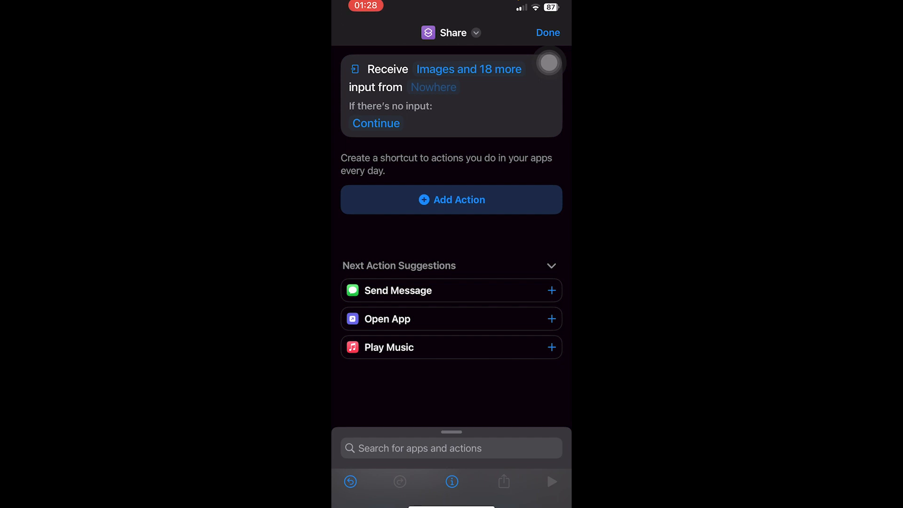
- Clear all accepted input types and allow only Safari web pages
{"action": "left_click", "coordinate": [469, 69]}
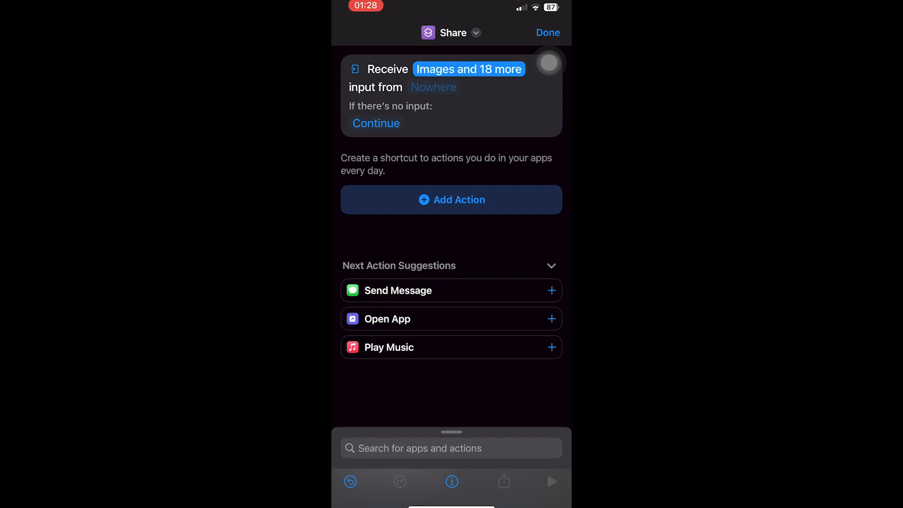
{"action": "left_click", "coordinate": [468, 69]}
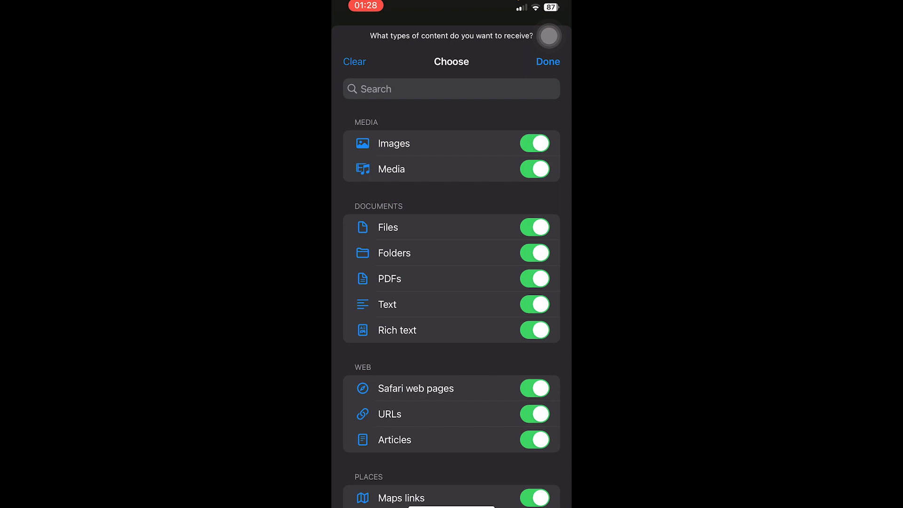
{"action": "left_click", "coordinate": [354, 62]}
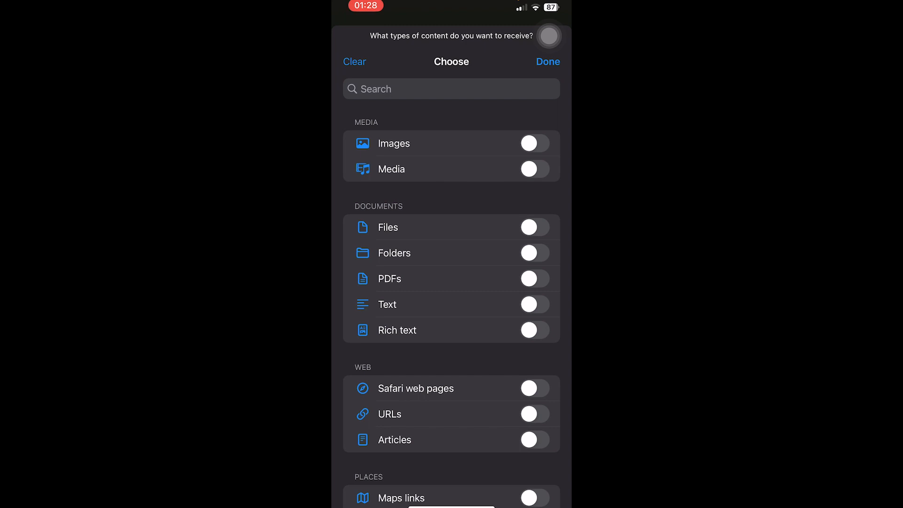
{"action": "scroll", "scroll_direction": "down", "scroll_amount": 3}
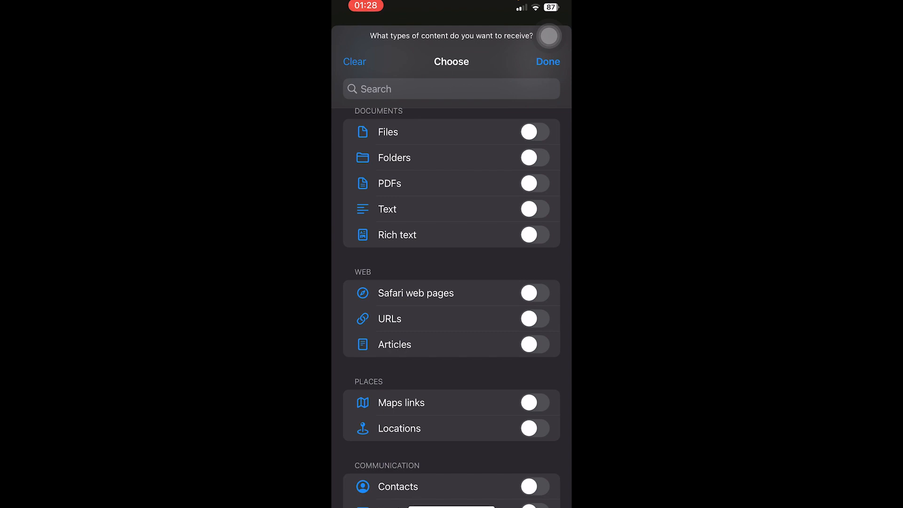
{"action": "left_click", "coordinate": [533, 293]}
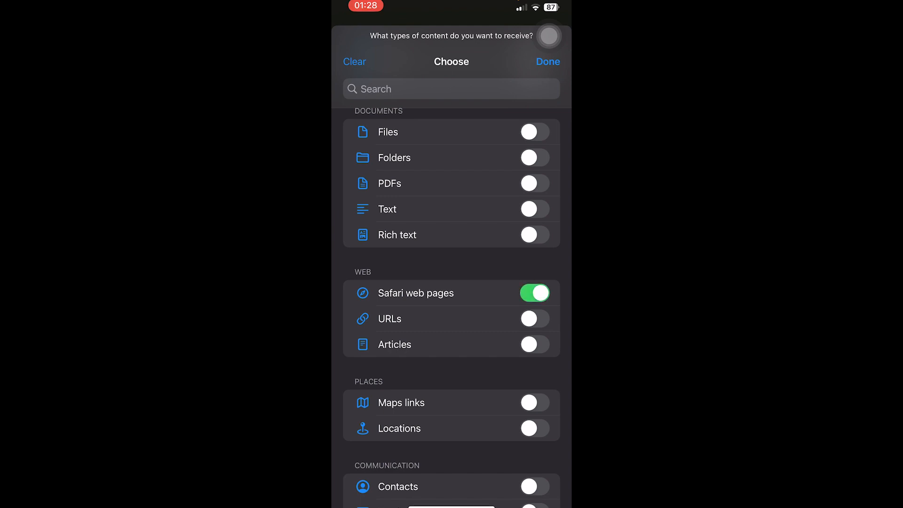
{"action": "left_click", "coordinate": [546, 61]}
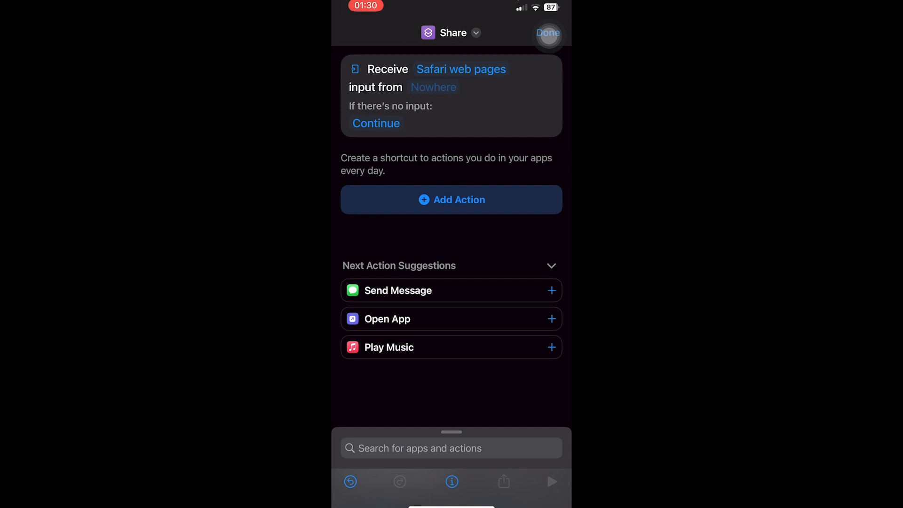
- Turn on Show in Share Sheet in the shortcut's Details settings
{"action": "left_click", "coordinate": [476, 33]}
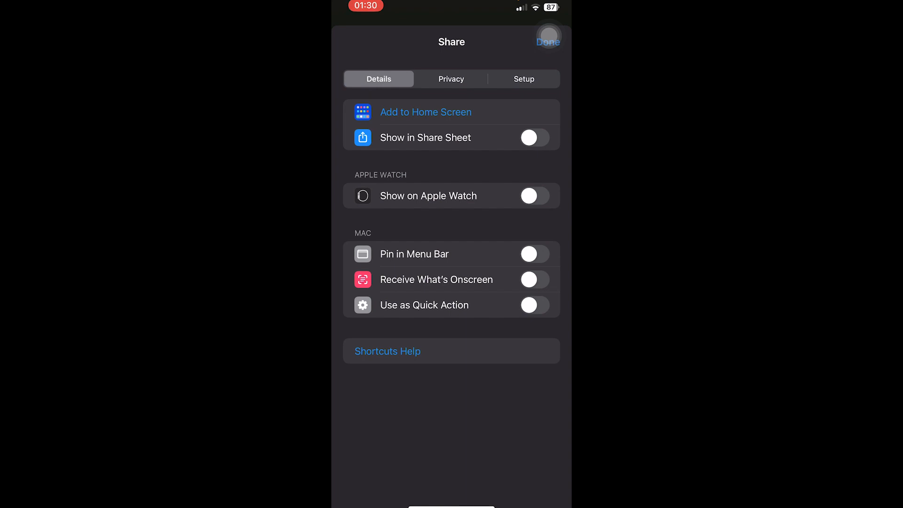
{"action": "left_click", "coordinate": [534, 137]}
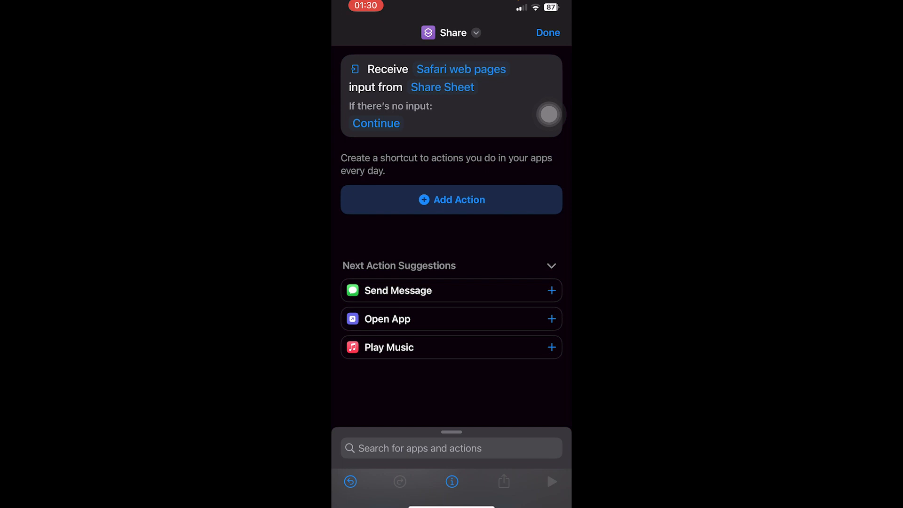
- Search 'Javascript' and add the Run JavaScript on Web Page action
{"action": "left_click", "coordinate": [451, 448]}
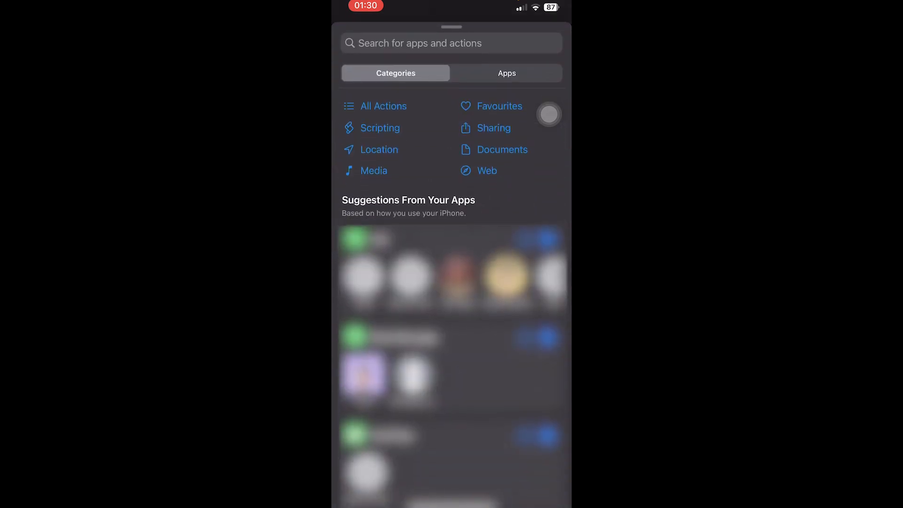
{"action": "left_click", "coordinate": [421, 43]}
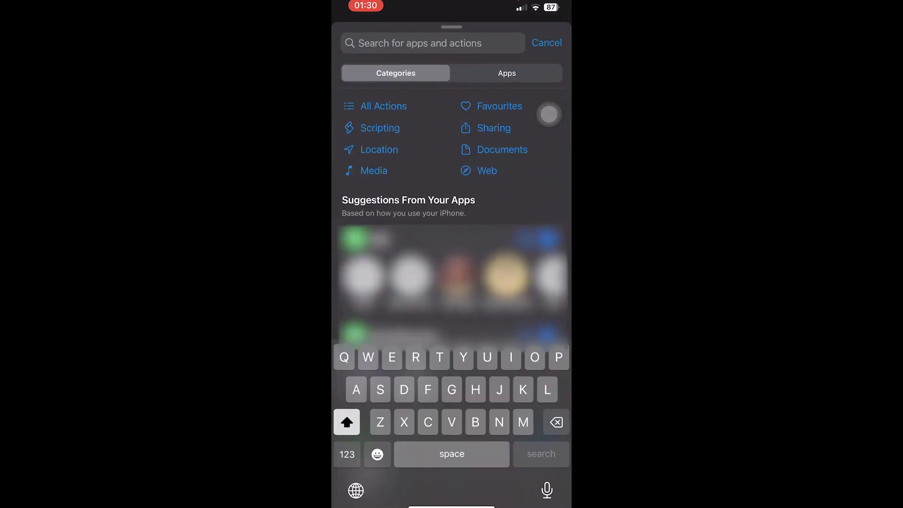
{"action": "type", "text": "Javas"}
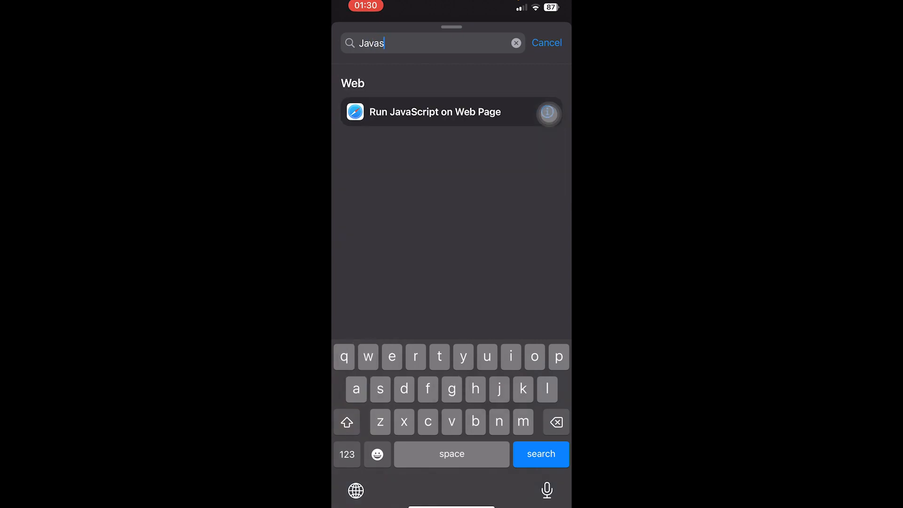
{"action": "type", "text": "cript"}
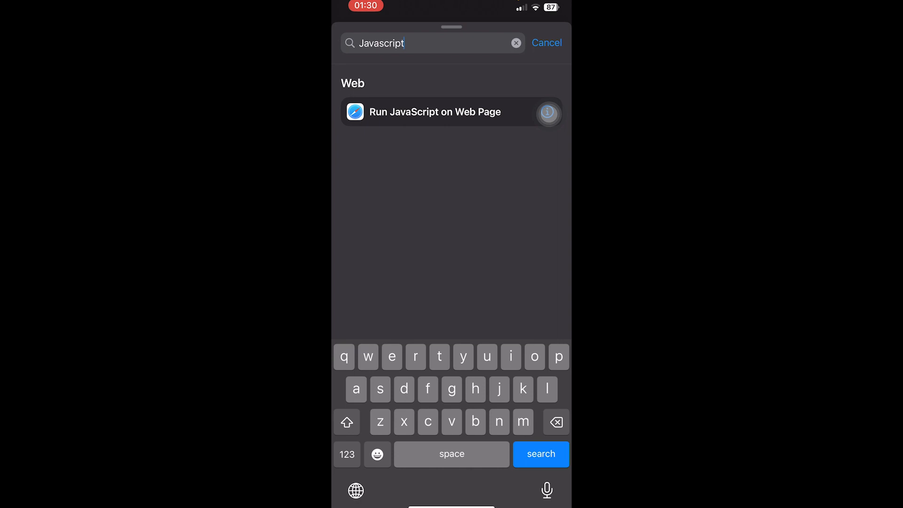
{"action": "left_click", "coordinate": [434, 111]}
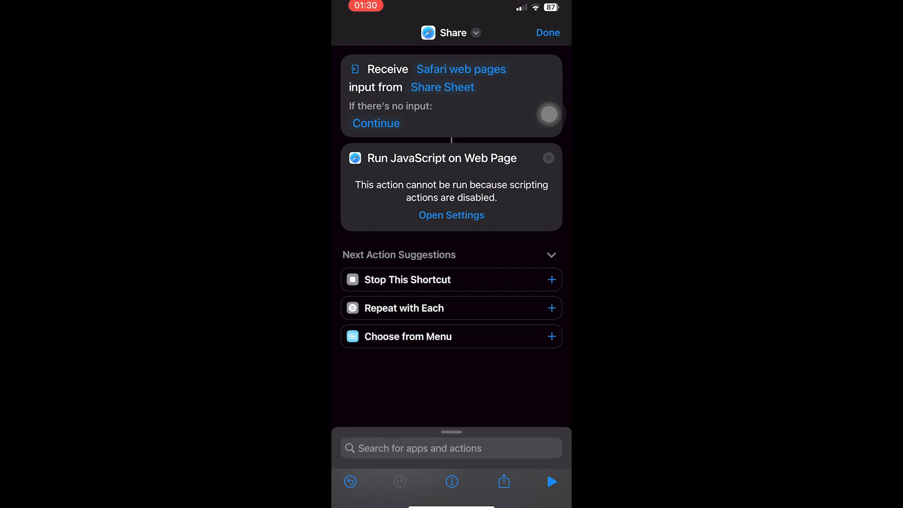
- Enable Allow Running Scripts for Shortcuts in Settings
{"action": "left_click", "coordinate": [451, 215]}
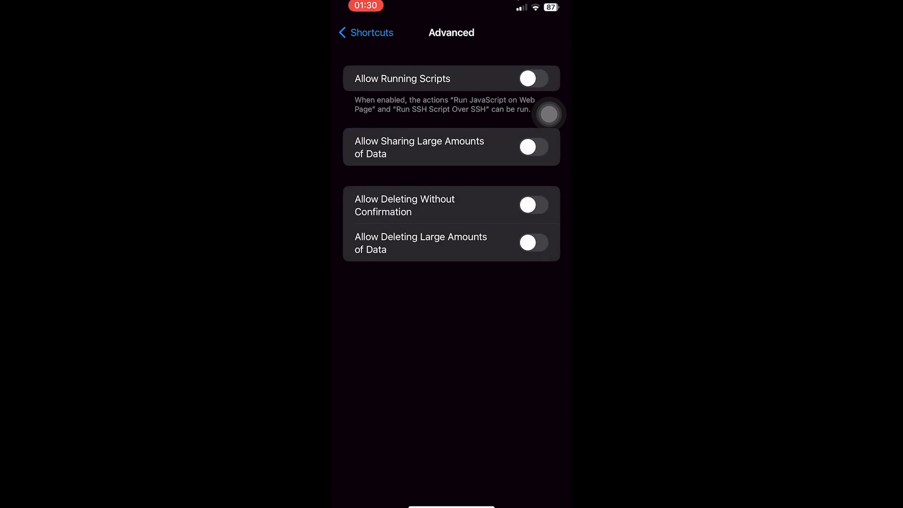
{"action": "left_click", "coordinate": [533, 78]}
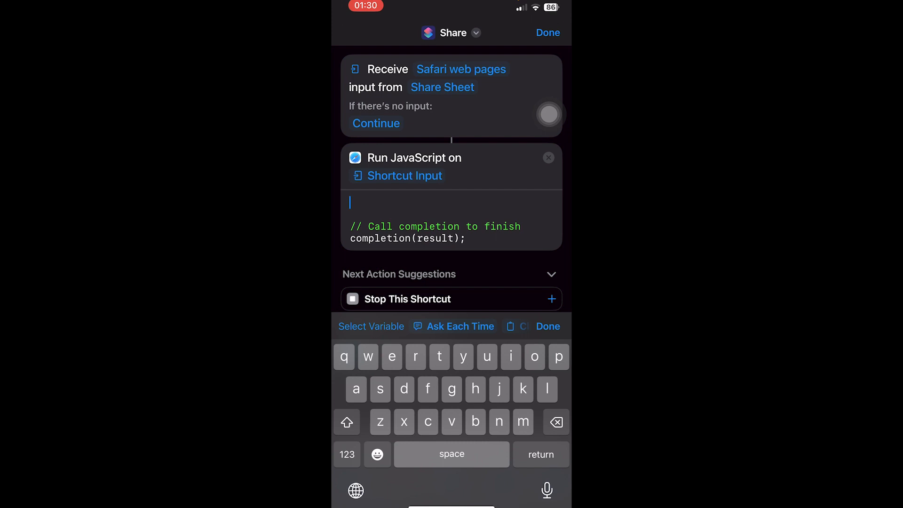
- Write document.body.contentEditable = "true" in the JavaScript action
{"action": "type", "text": "doc"}
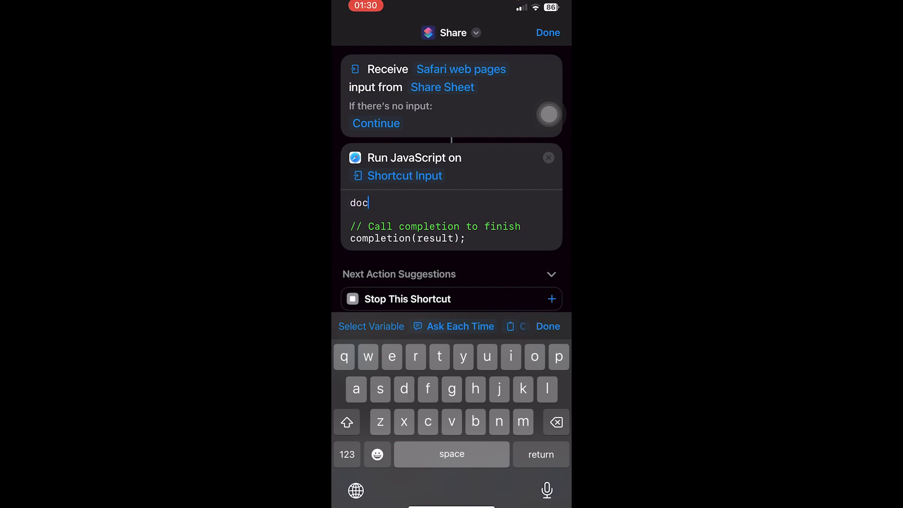
{"action": "type", "text": "ument"}
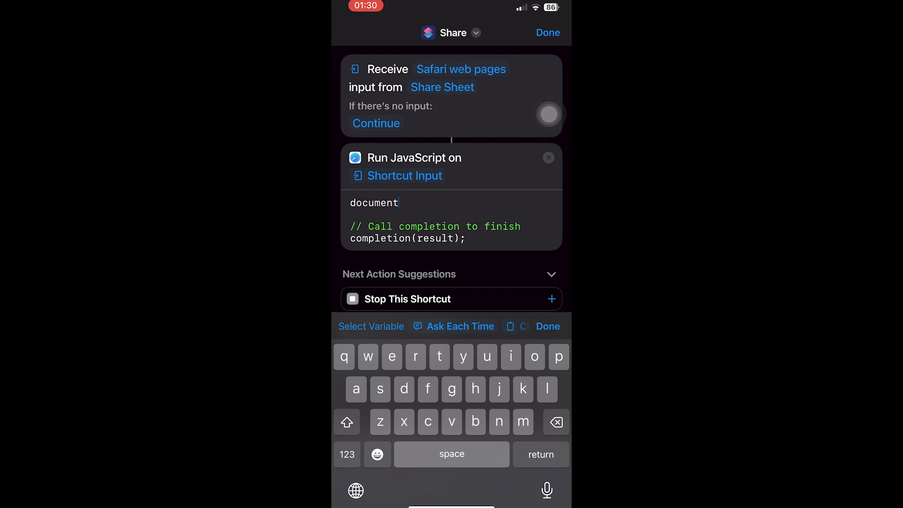
{"action": "type", "text": ".body."}
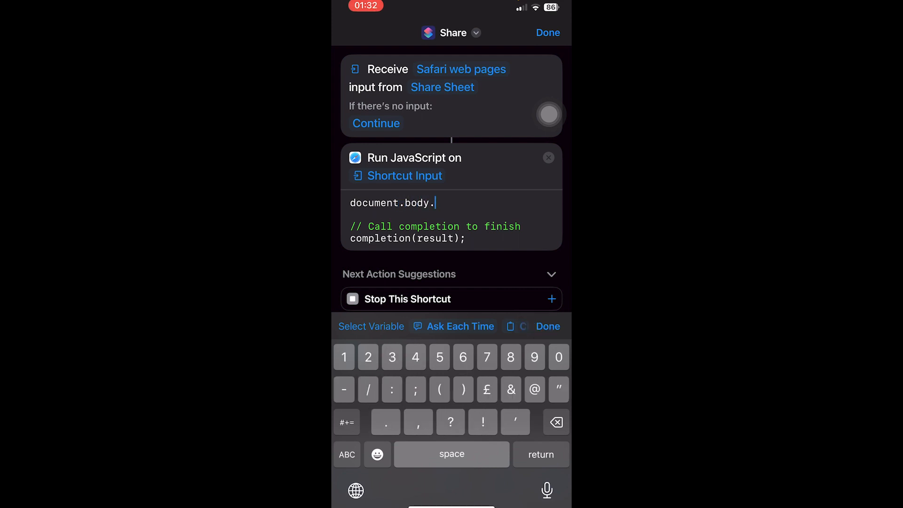
{"action": "type", "text": "contentEditab"}
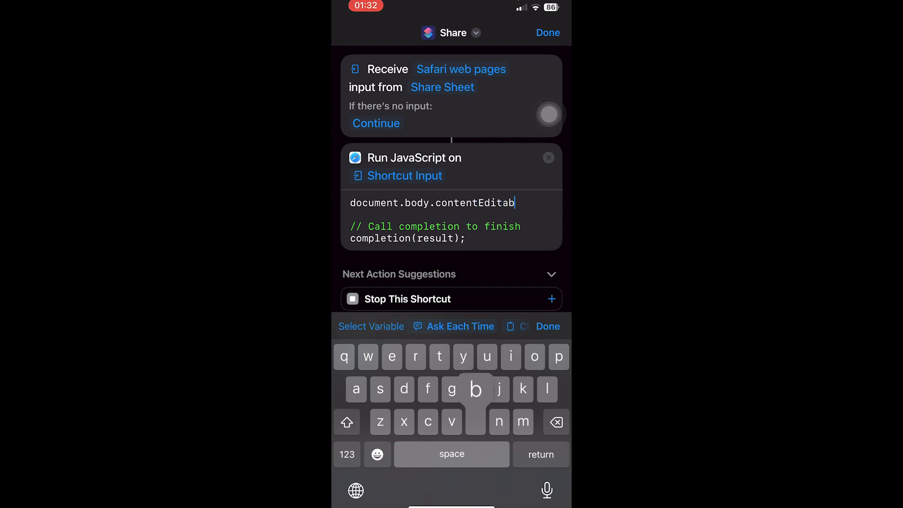
{"action": "type", "text": "le ="}
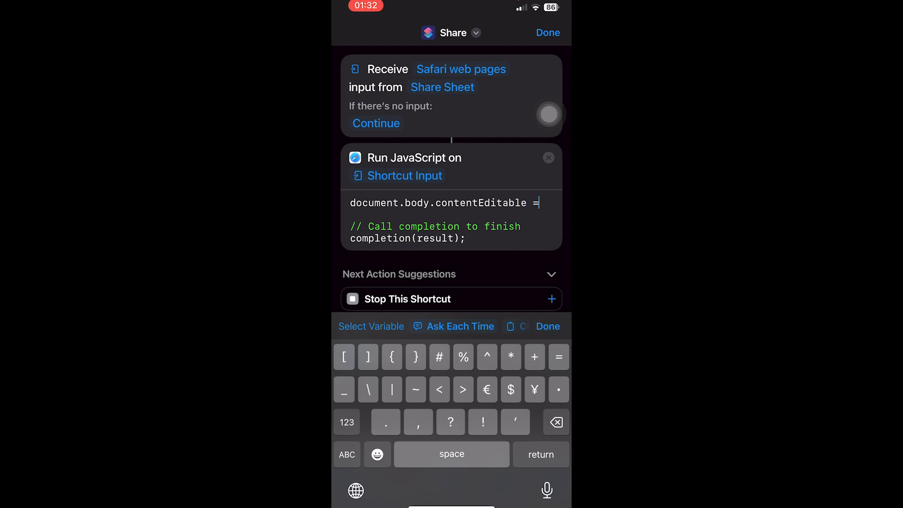
{"action": "type", "text": "\"true\";"}
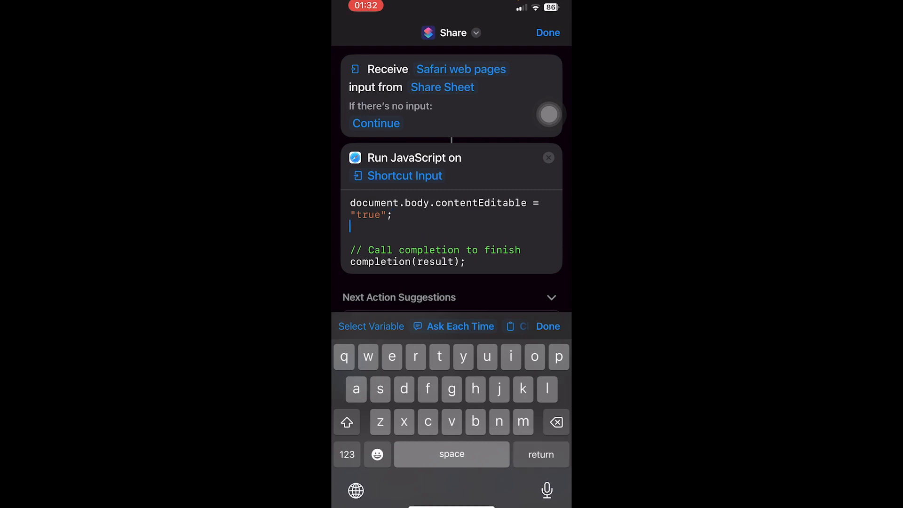
- Add document.designMode = "true"; remove result from completion(), and finish editing
{"action": "type", "text": "document."}
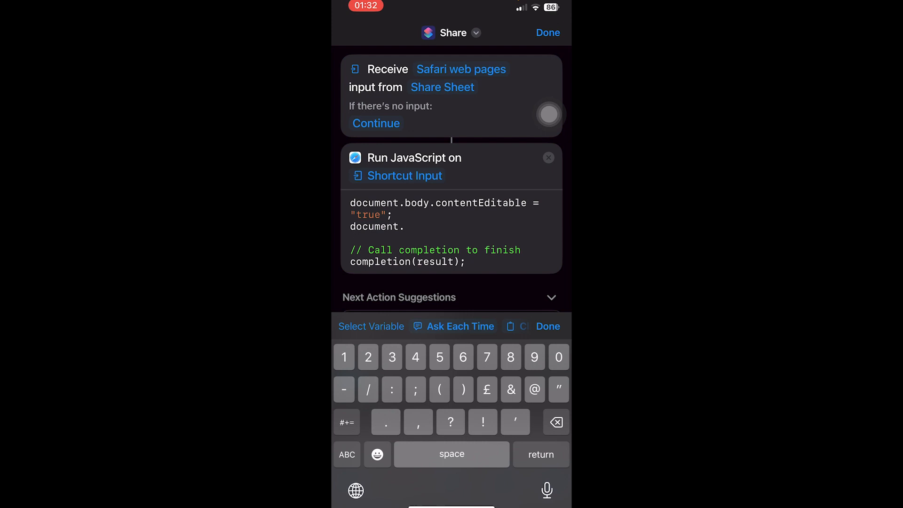
{"action": "type", "text": "designMode ="}
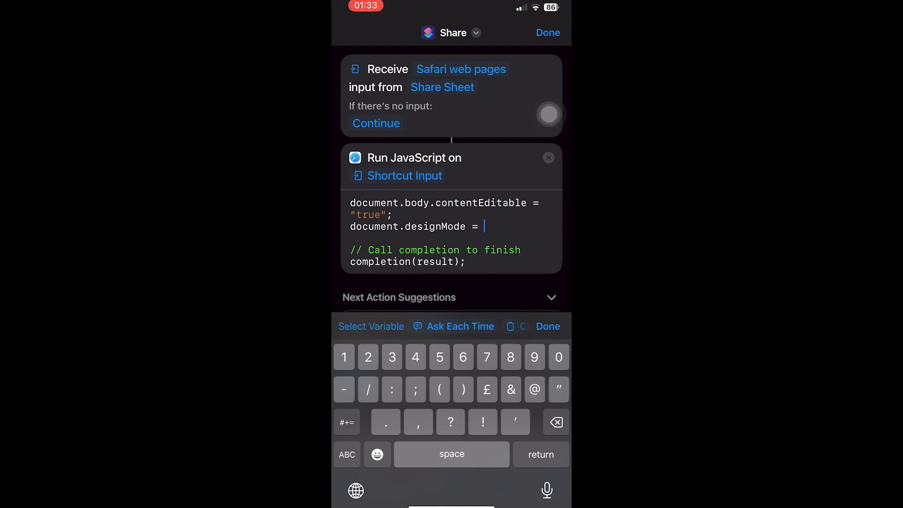
{"action": "type", "text": "\"true\";"}
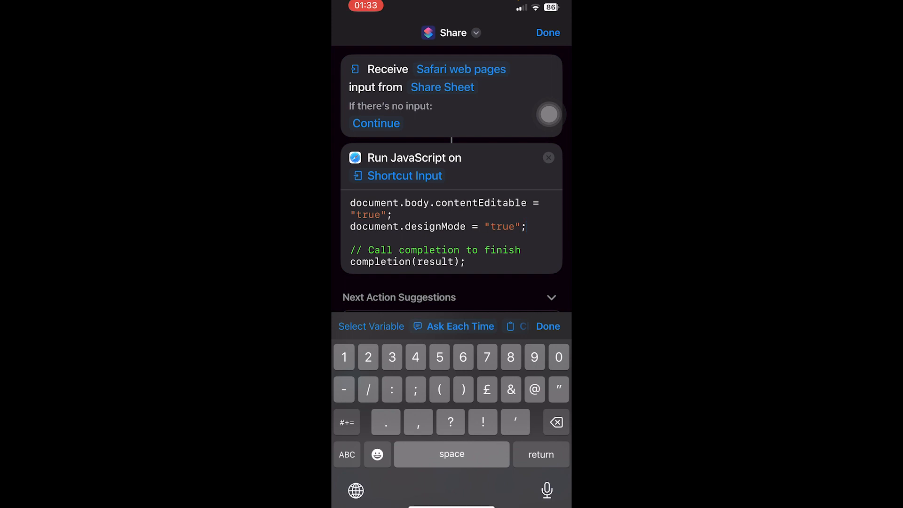
{"action": "double_click", "coordinate": [434, 261]}
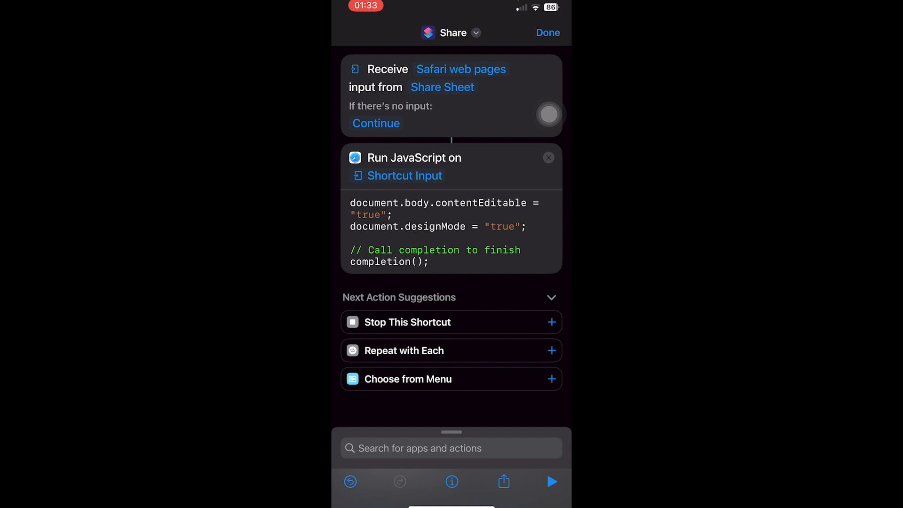
{"action": "left_click", "coordinate": [547, 32]}
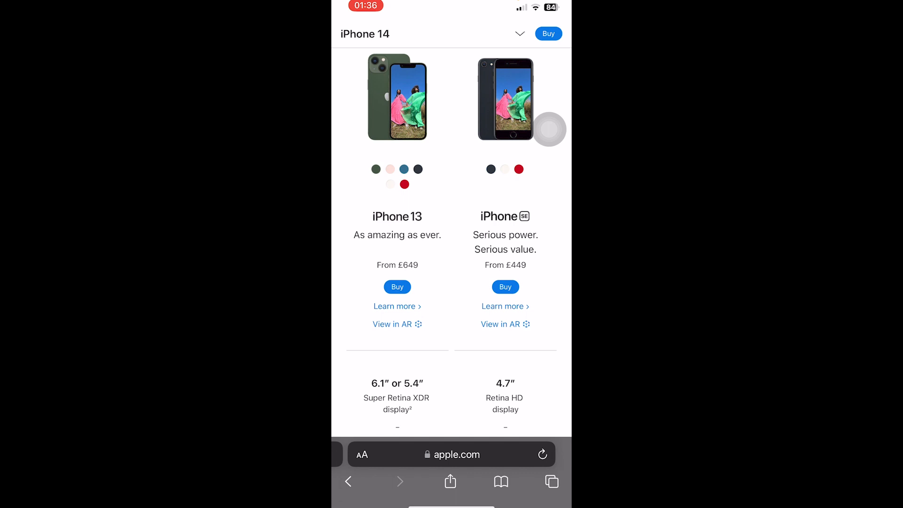
- Run the Share shortcut on the apple.com page, allow access, and select the £649 price
{"action": "left_click", "coordinate": [449, 482]}
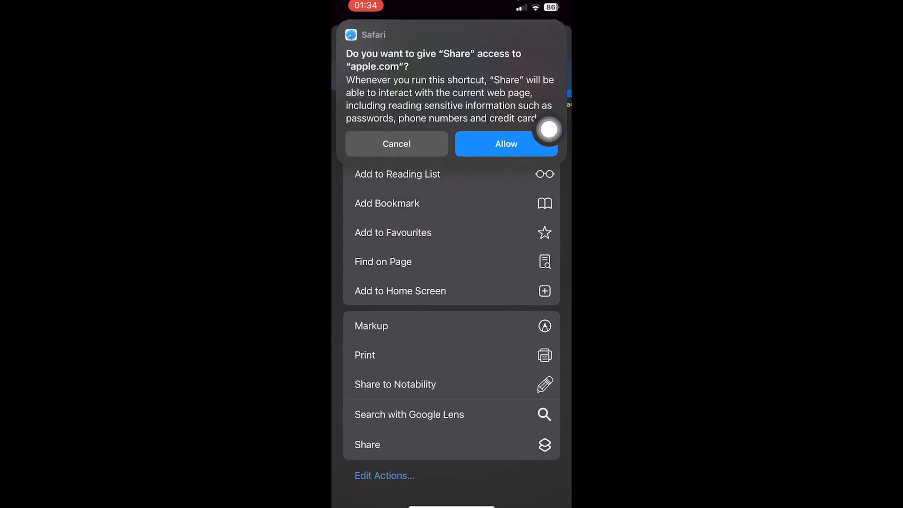
{"action": "left_click", "coordinate": [506, 144]}
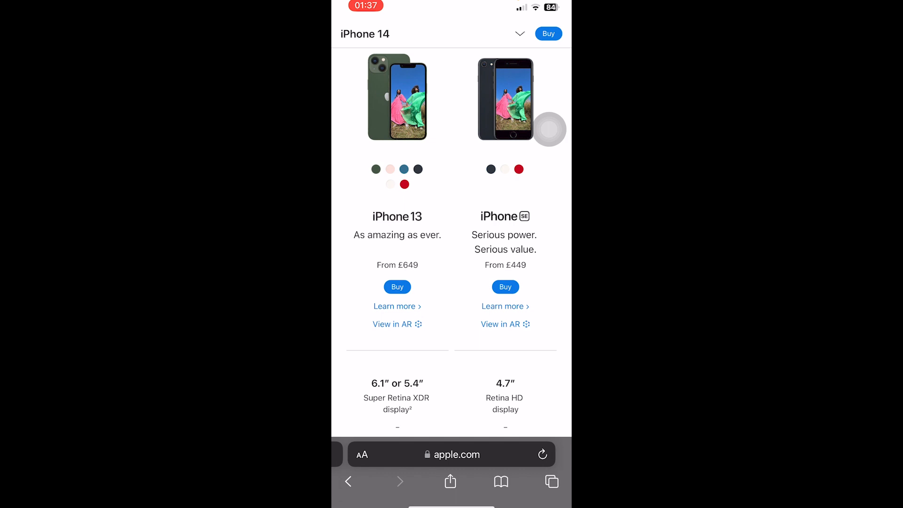
{"action": "left_click", "coordinate": [454, 454]}
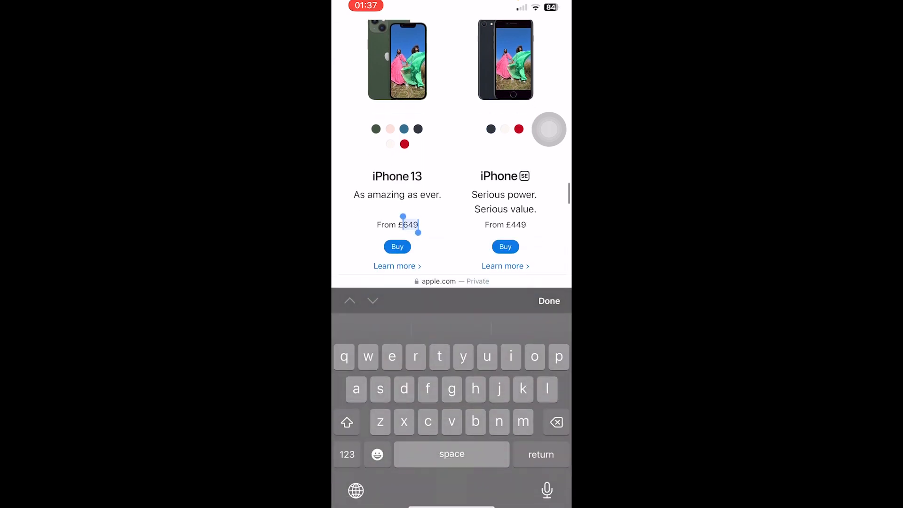
- Change the iPhone 13 price to £100, finish editing, and scroll down the page
{"action": "type", "text": "00"}
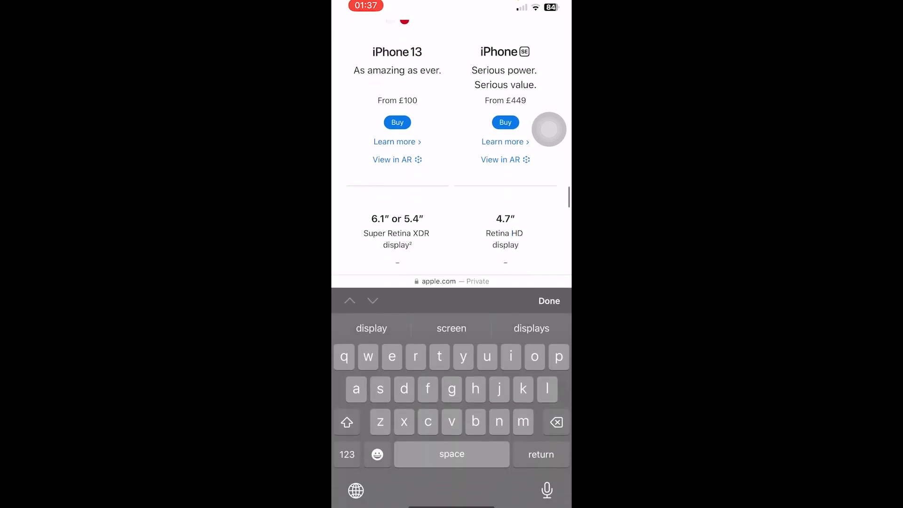
{"action": "double_click", "coordinate": [516, 233]}
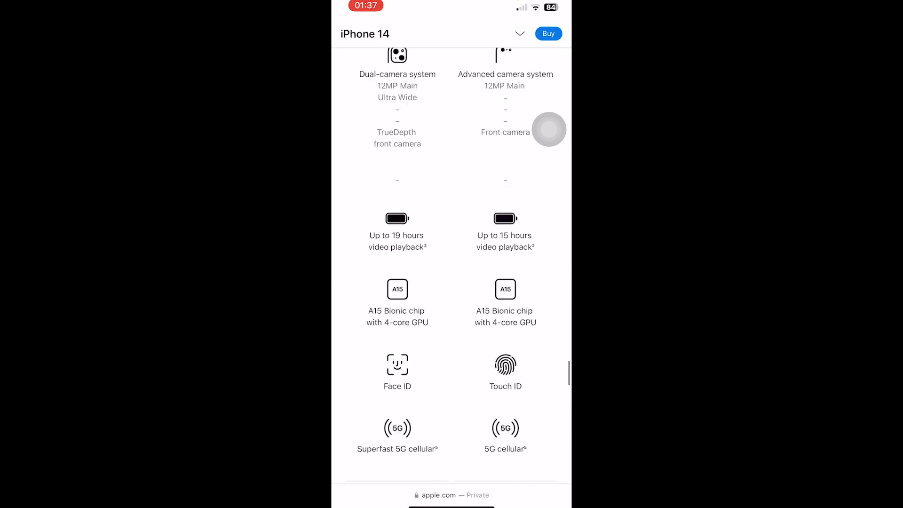
{"action": "scroll", "scroll_direction": "down", "scroll_amount": 3}
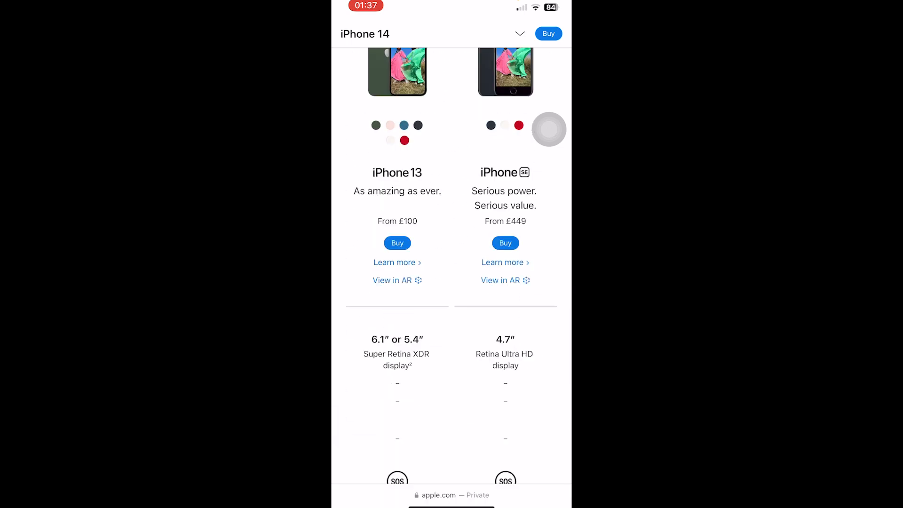
{"action": "scroll", "scroll_direction": "down", "scroll_amount": 3}
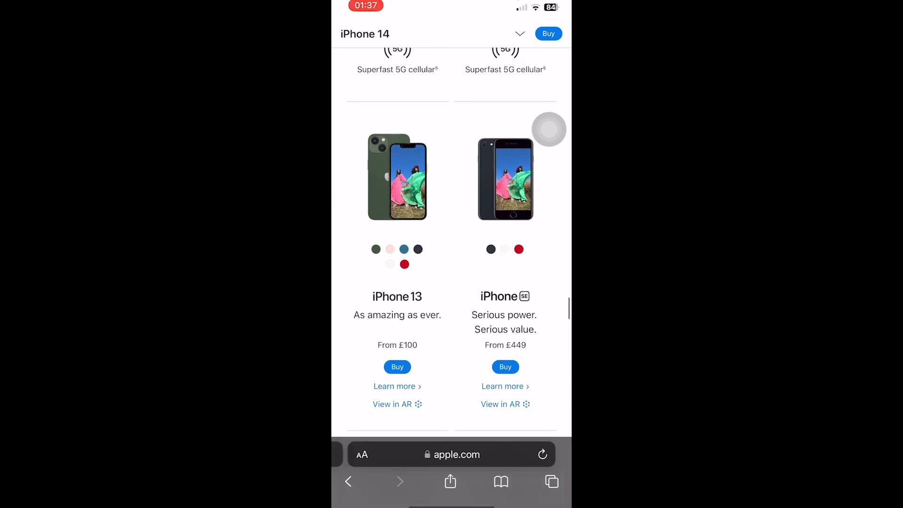